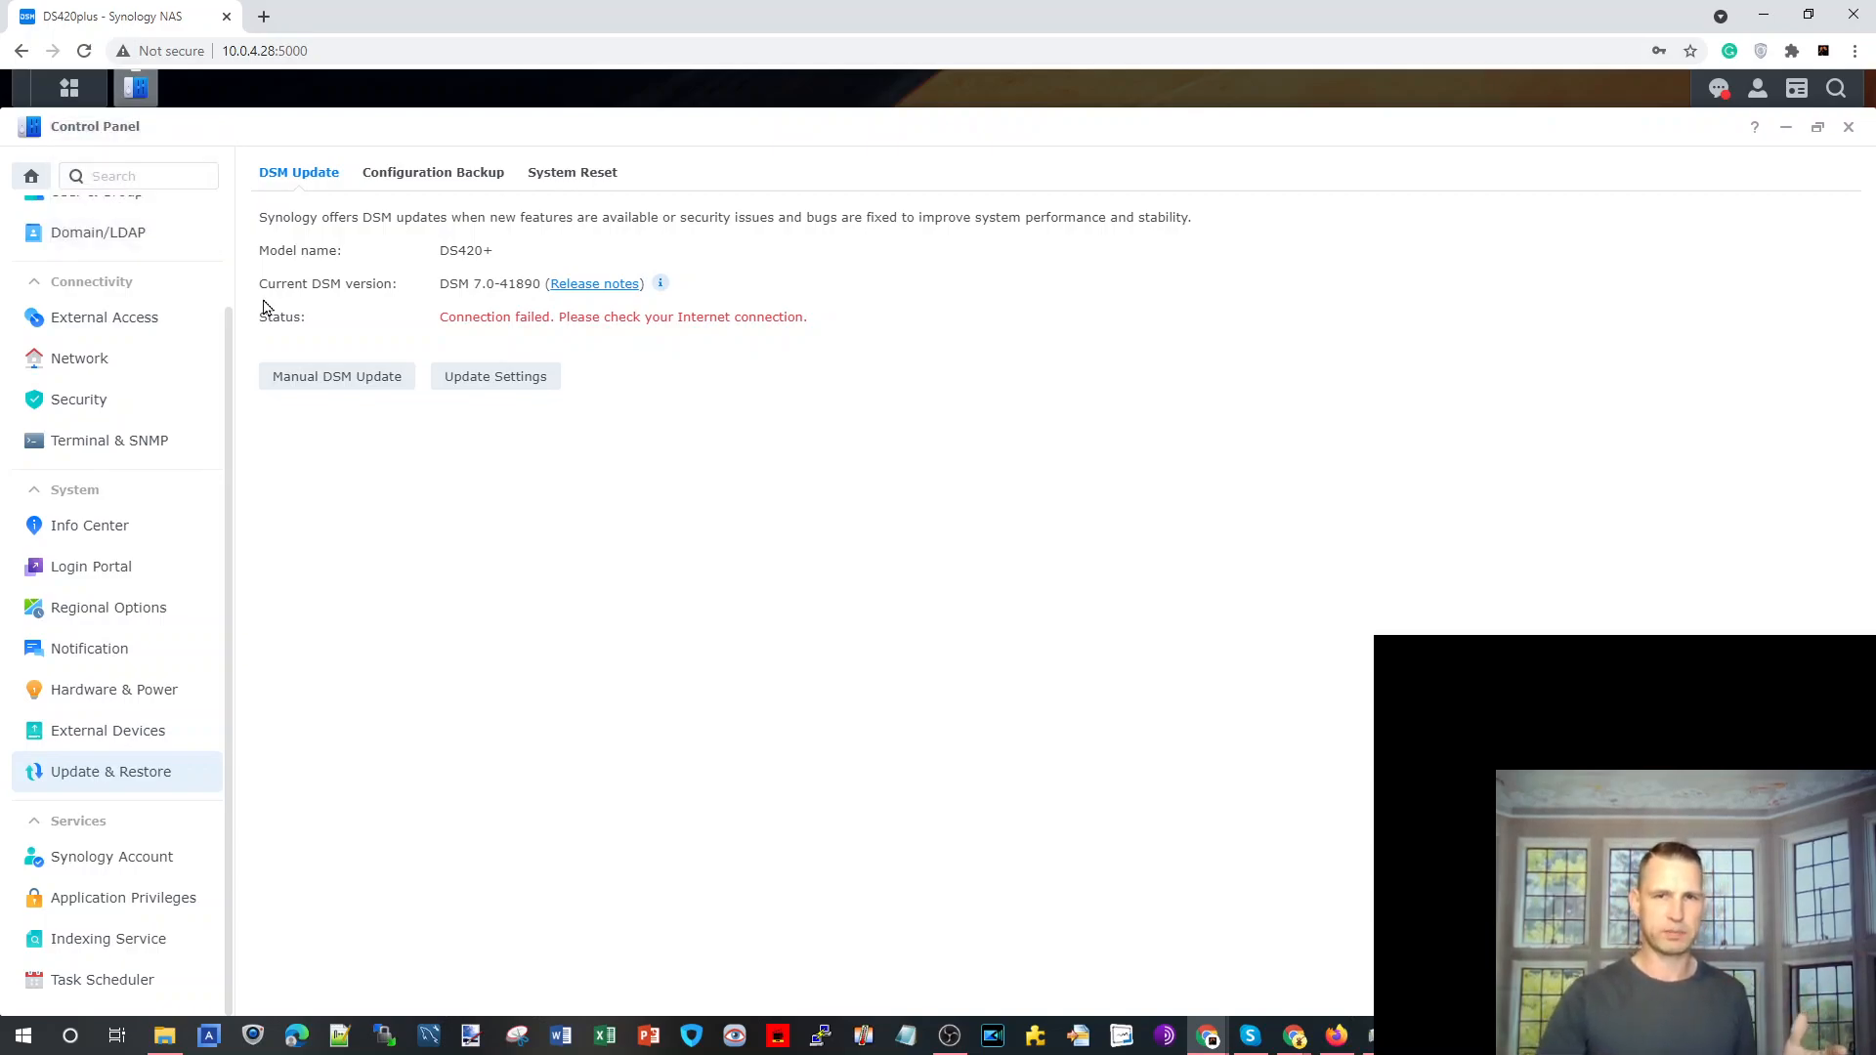
pyautogui.moveTo(277, 495)
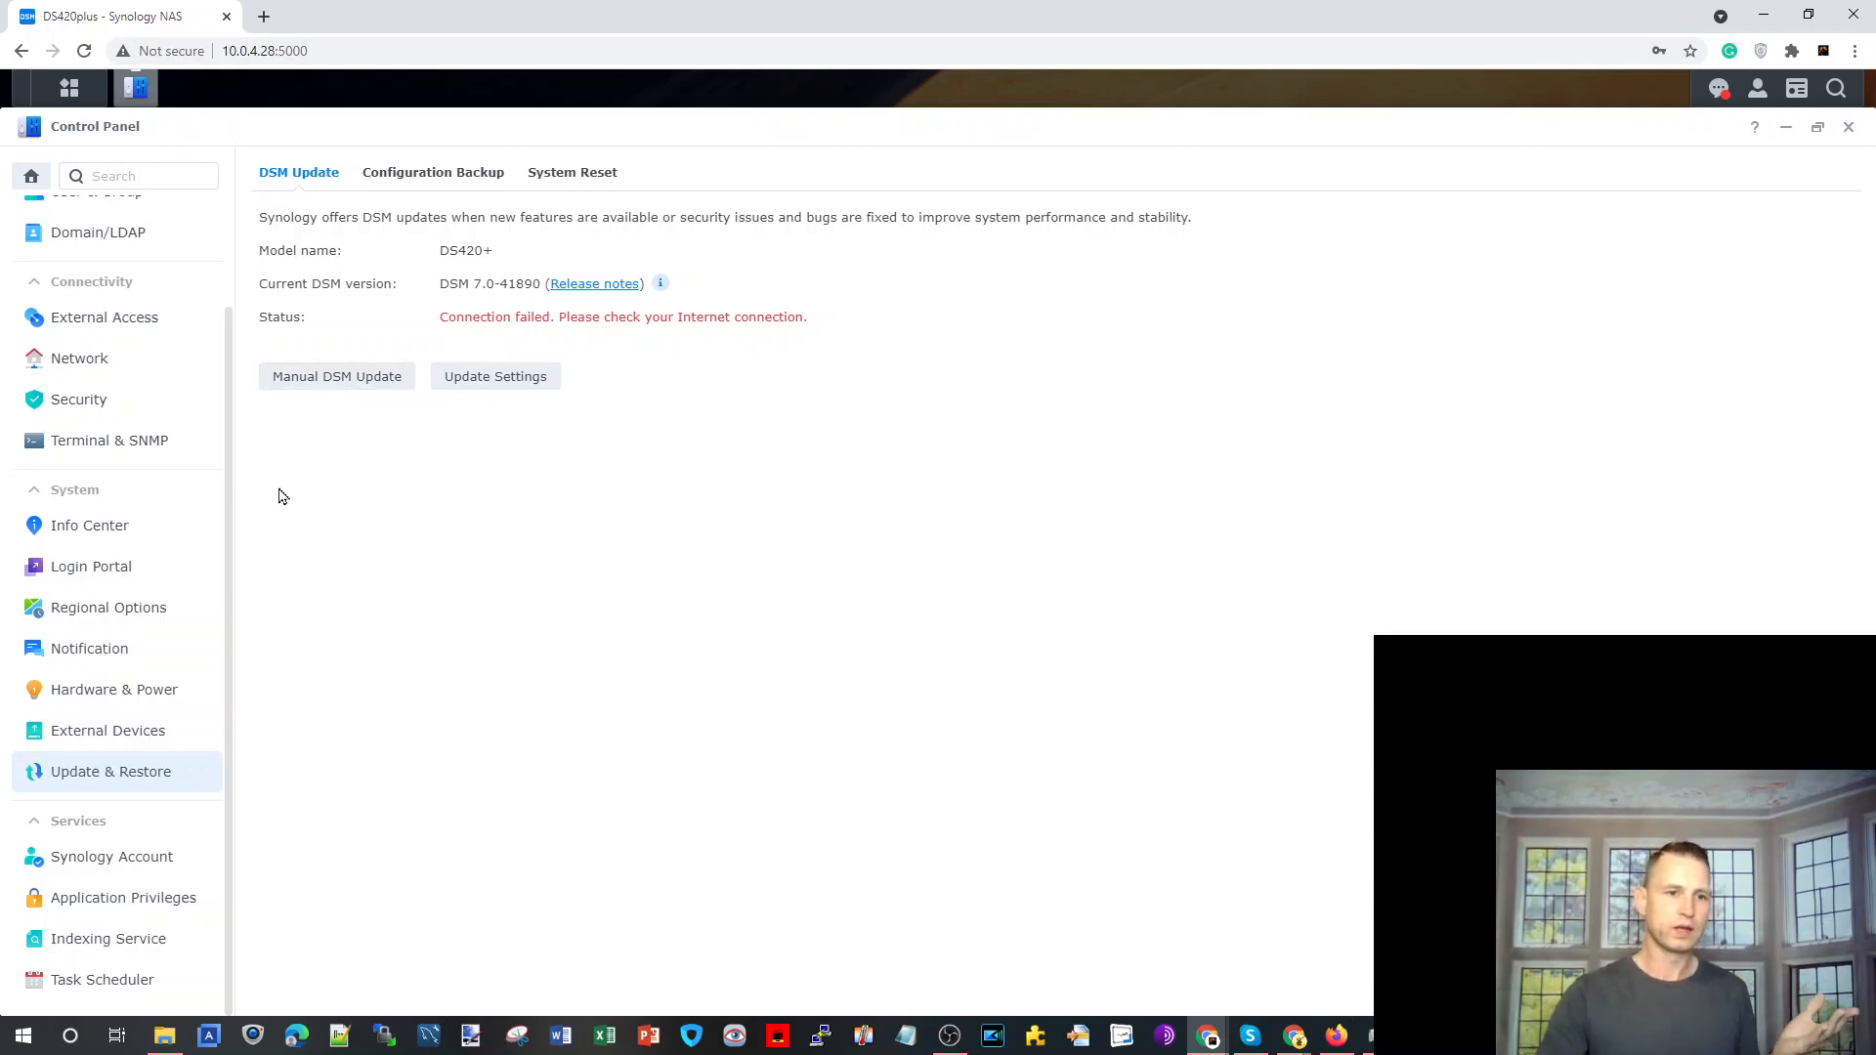
# Show the Network Interface list with LAN 1, LAN 2 and PPPoE in Control Panel.
pyautogui.click(138, 176)
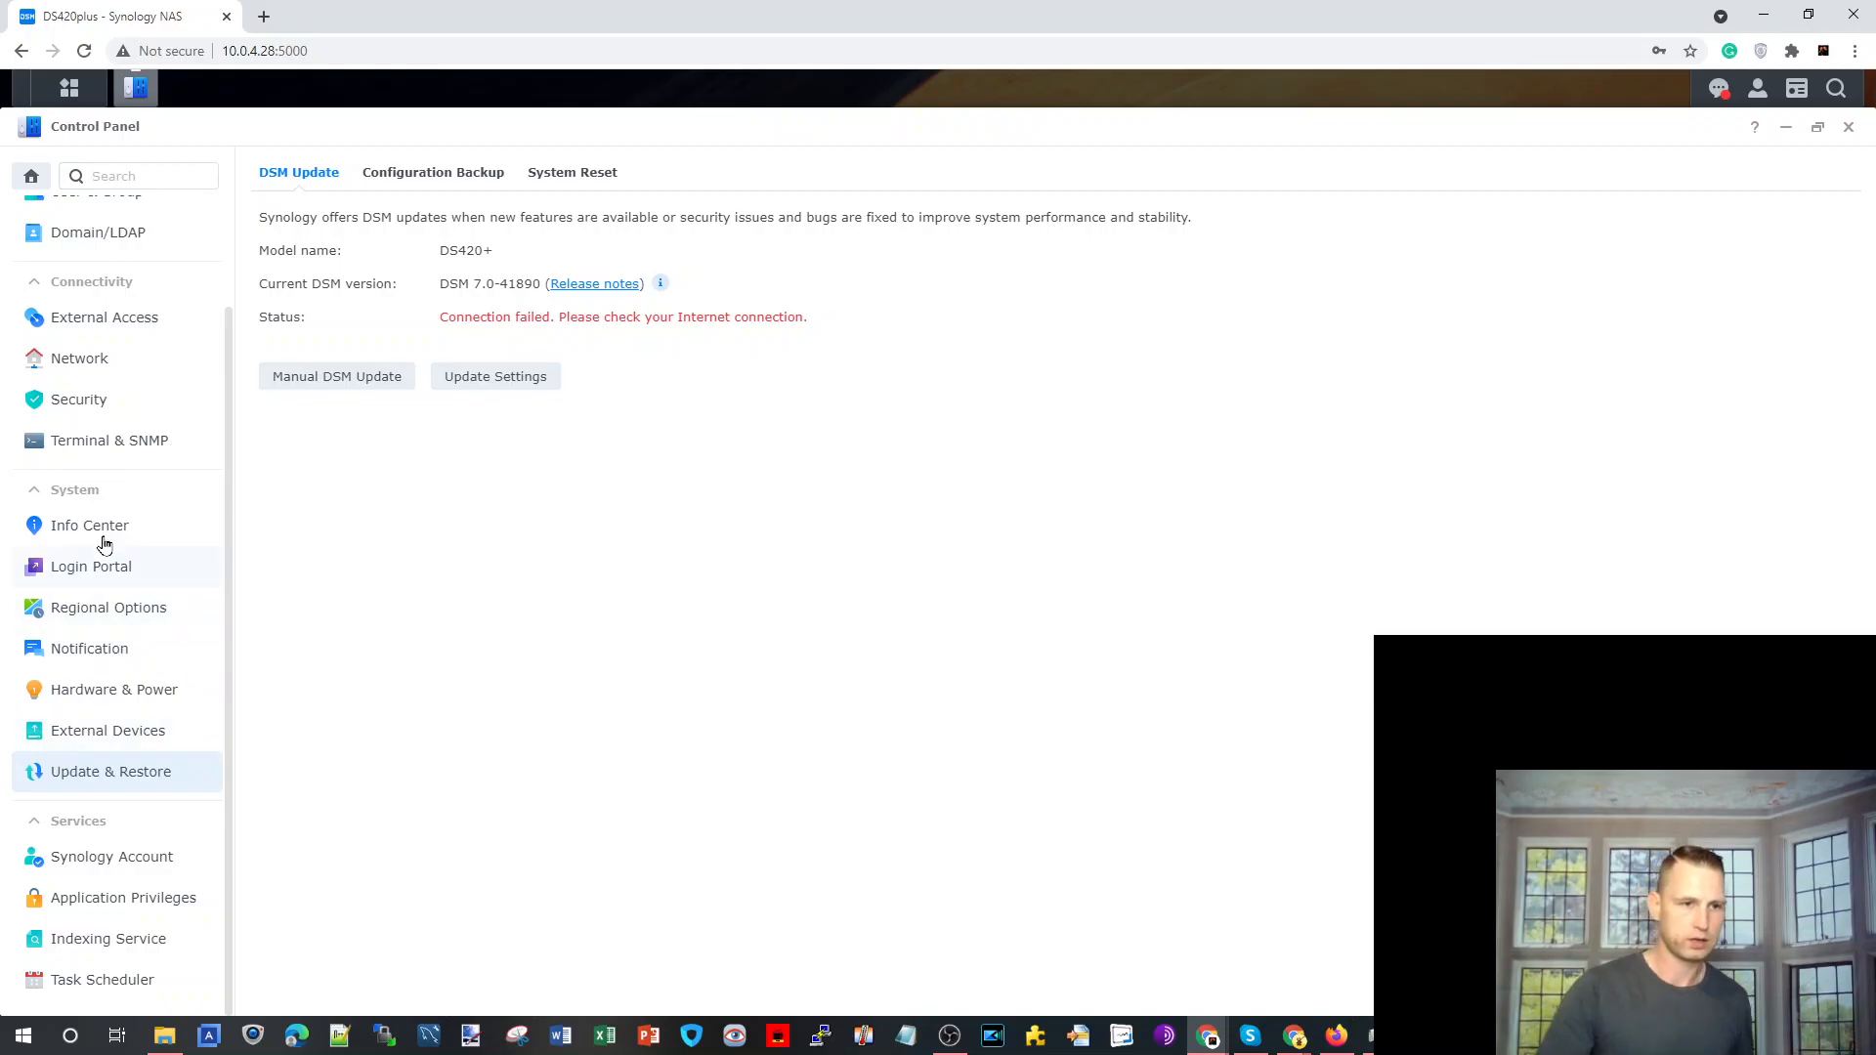
pyautogui.moveTo(225, 479)
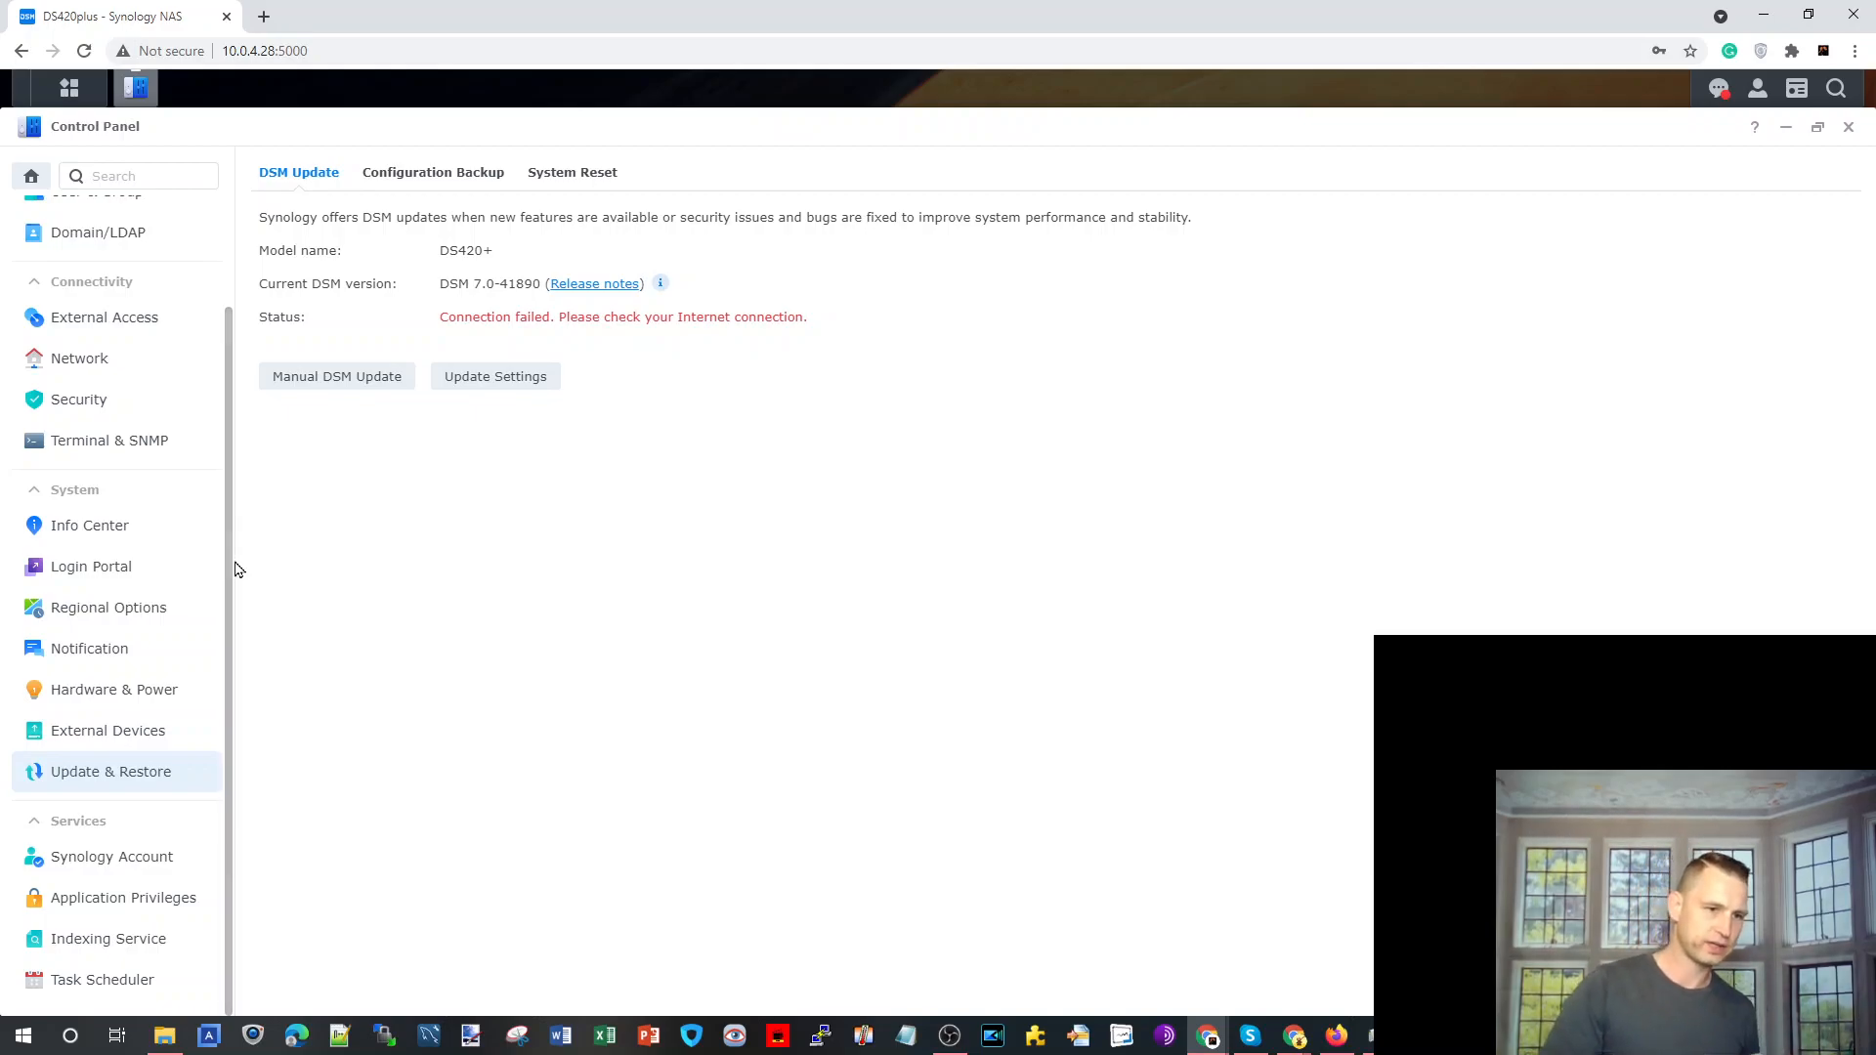
pyautogui.moveTo(129, 632)
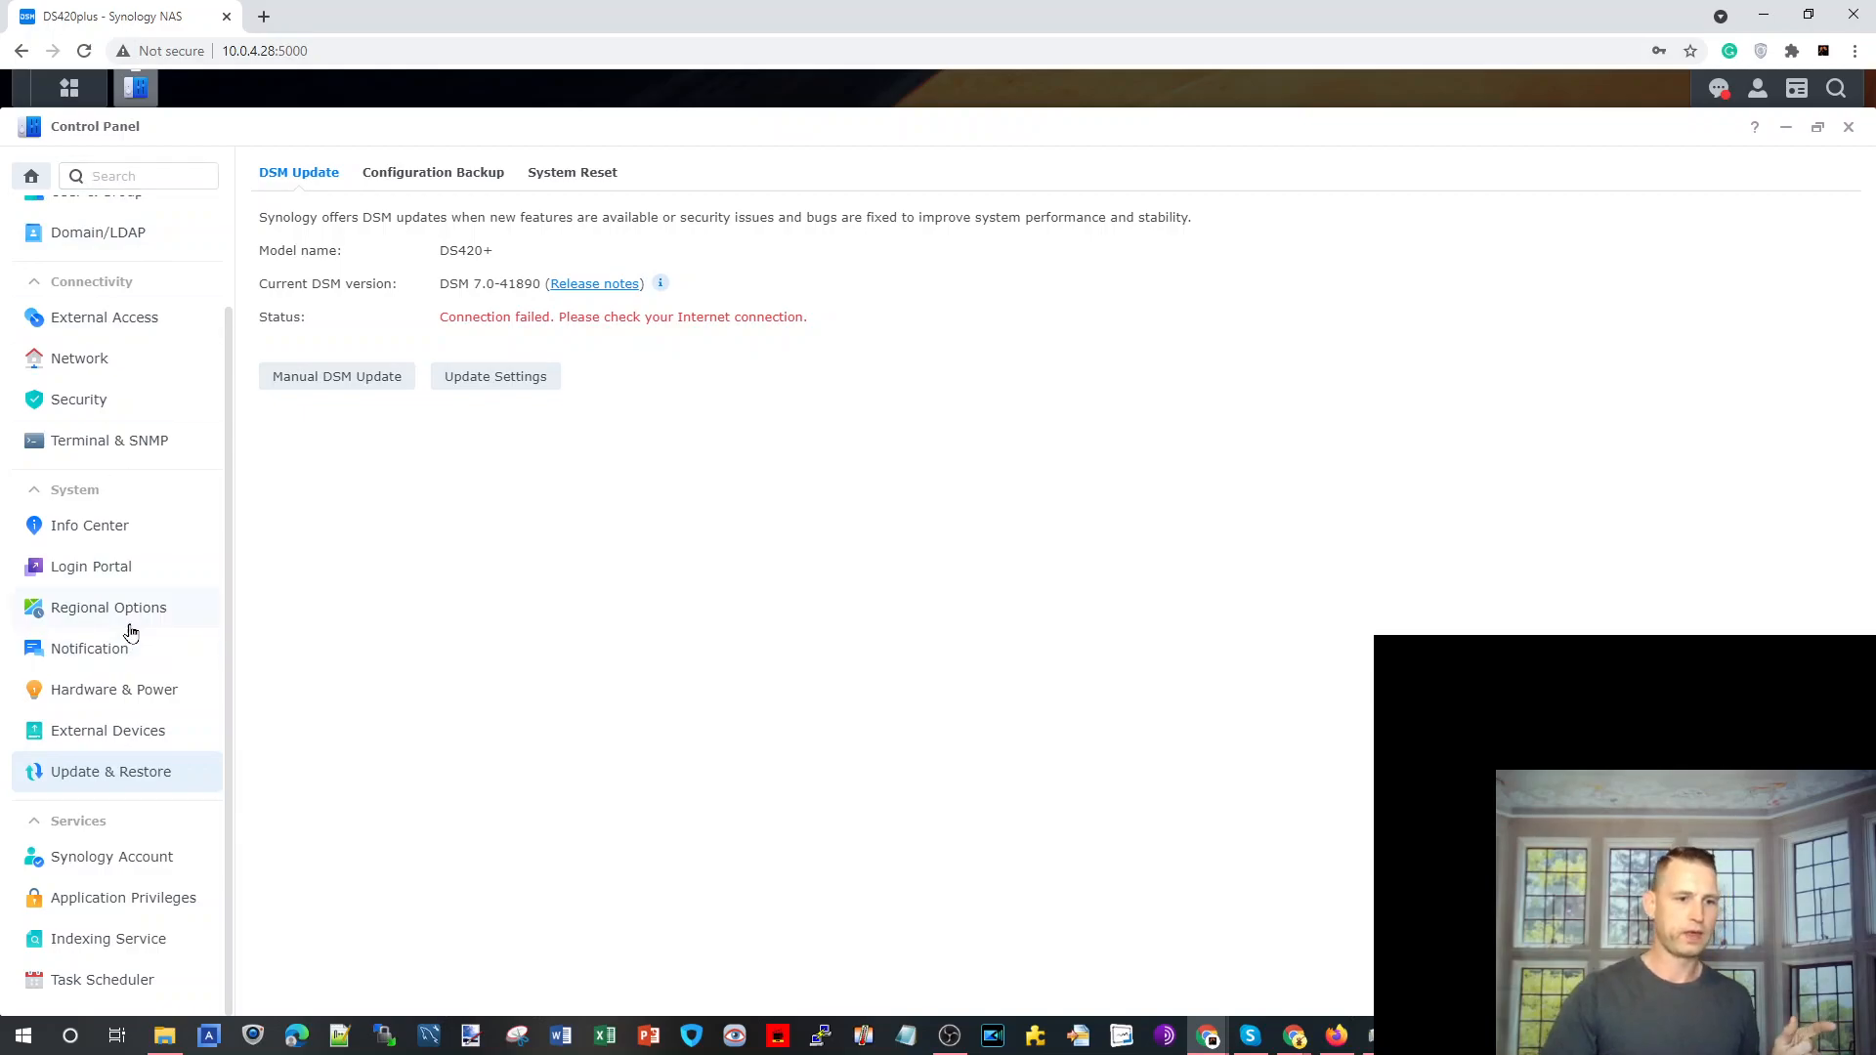
pyautogui.moveTo(79, 357)
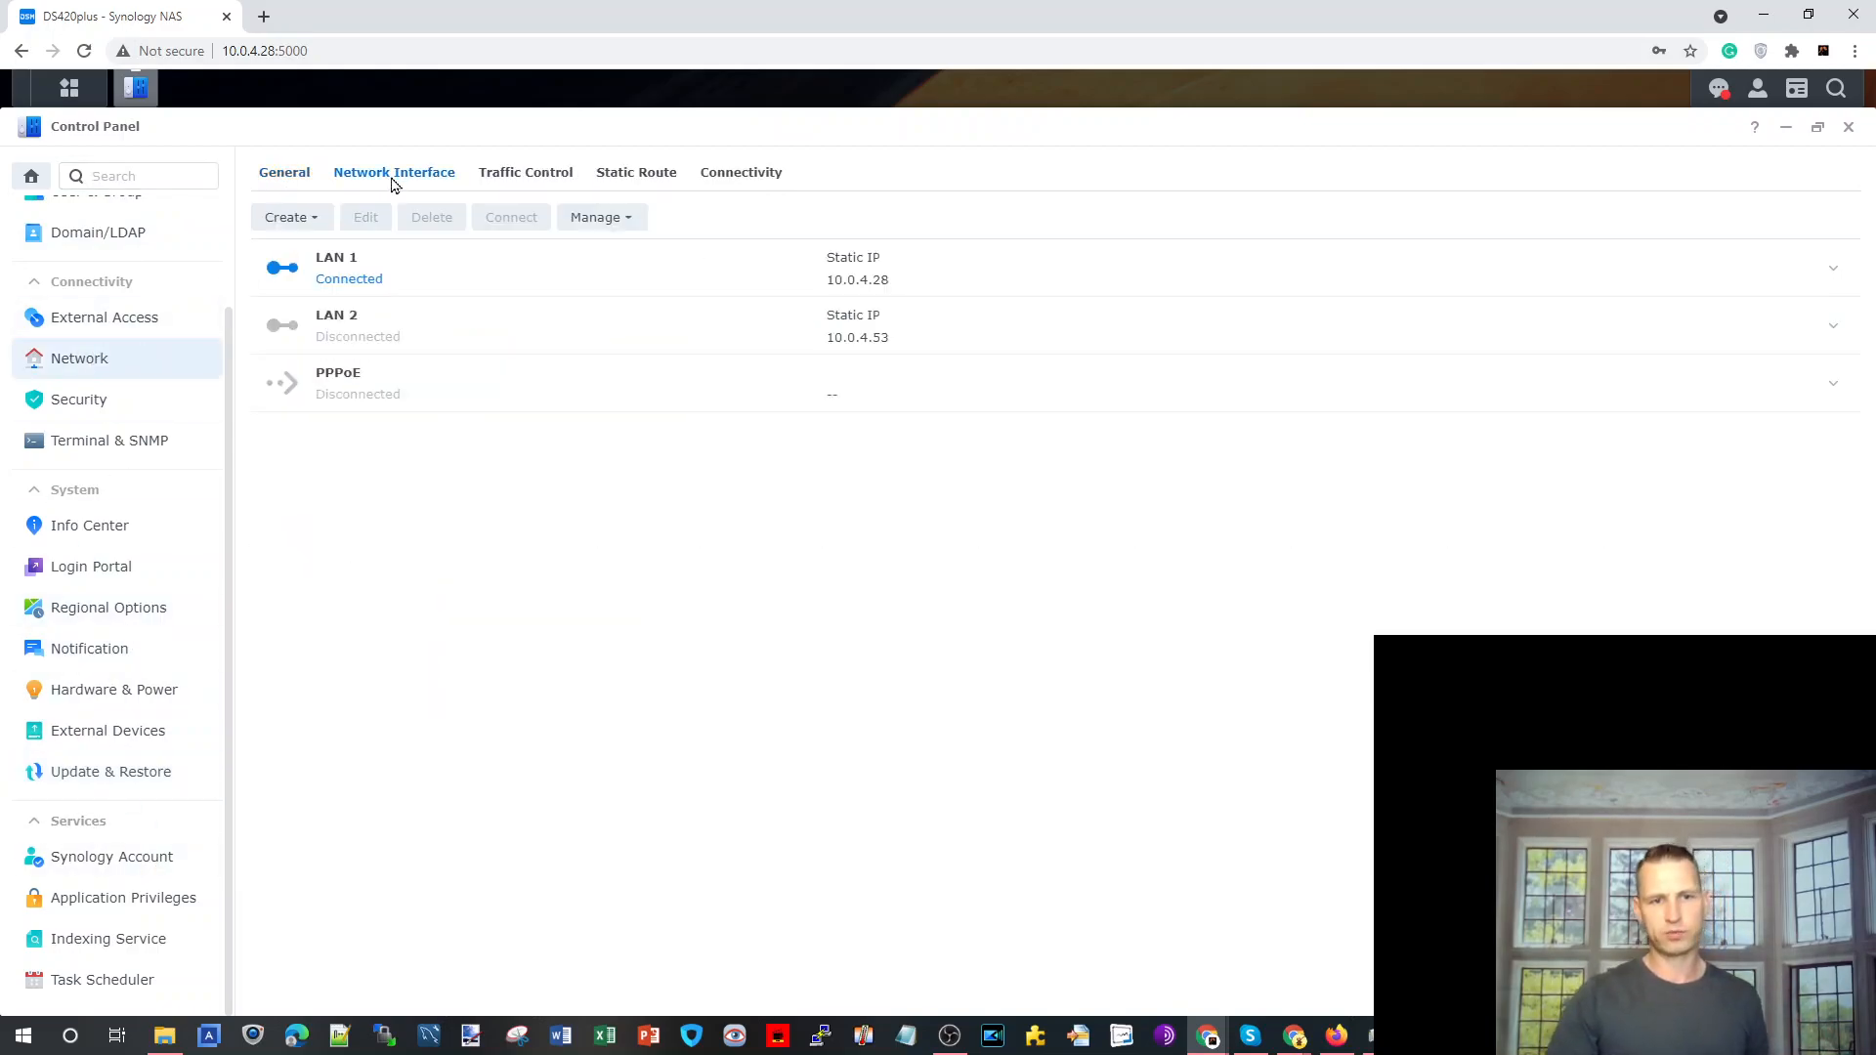
pyautogui.moveTo(551, 324)
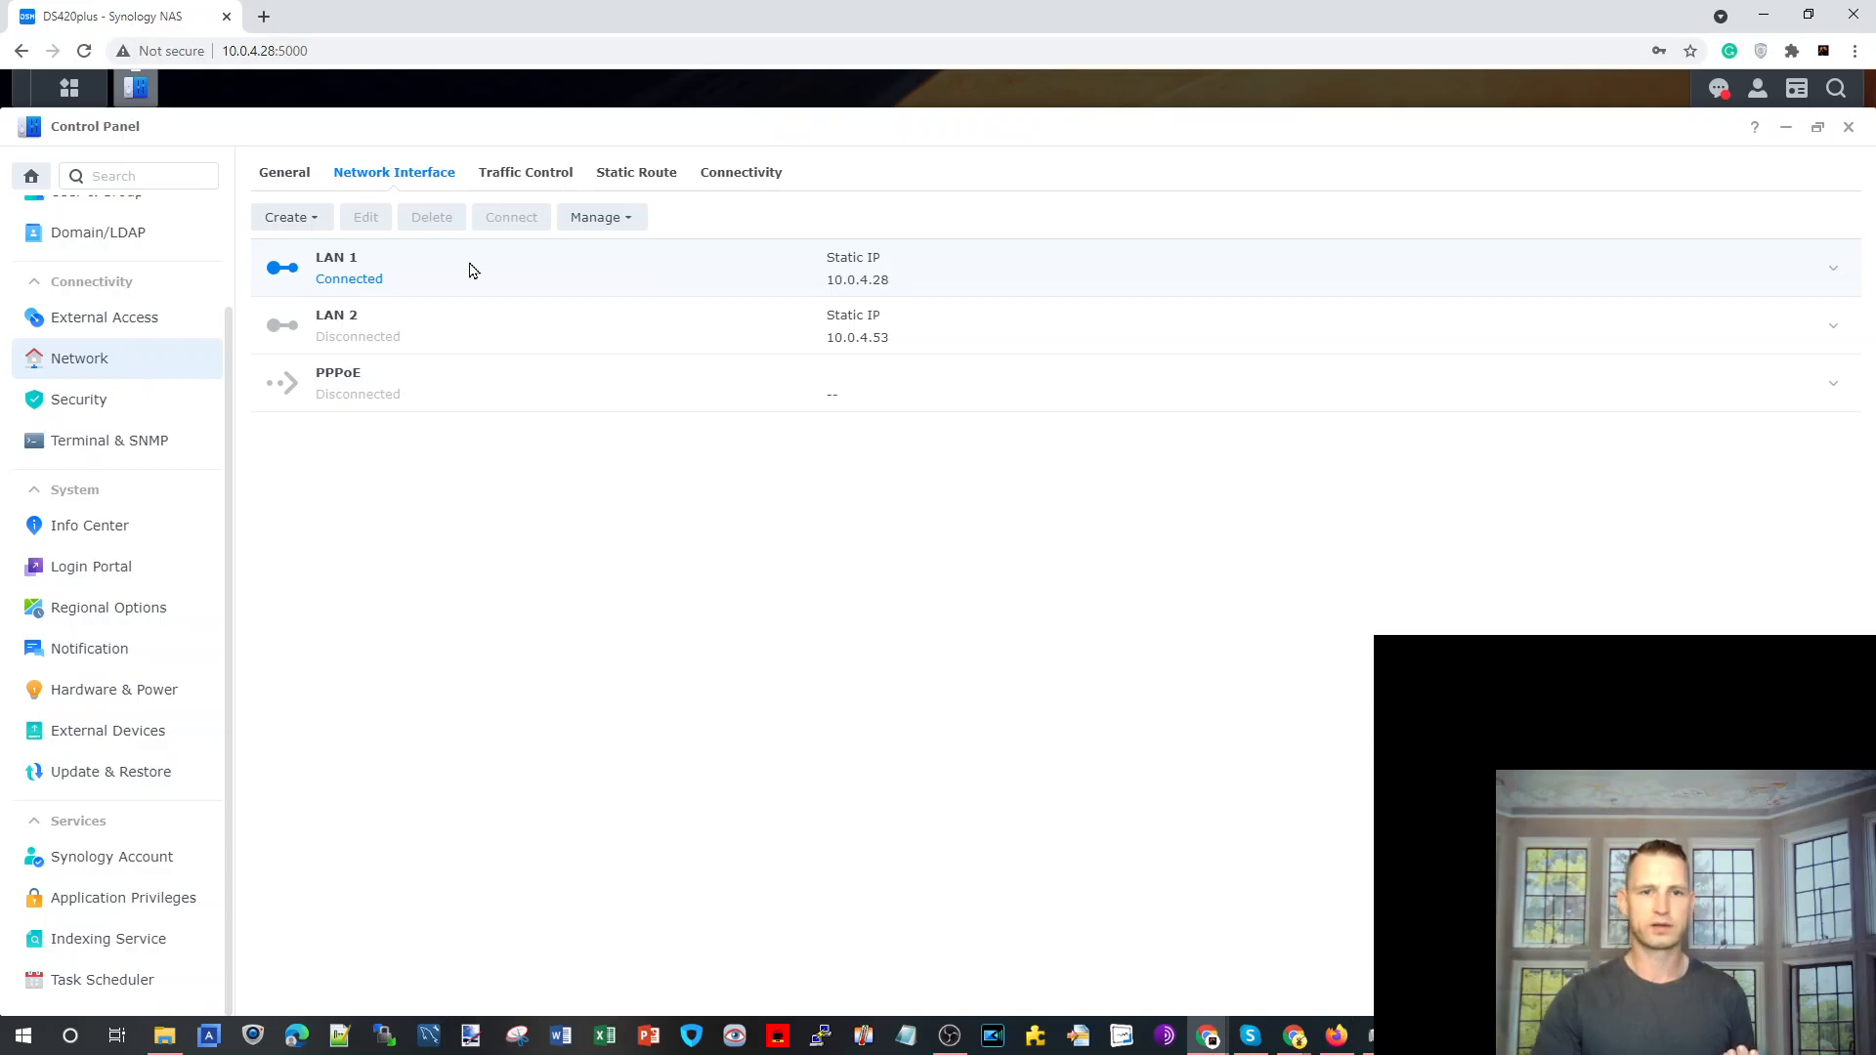
# Edit LAN 1 with manual IPv4 address 10.0.4.28, gateway and DNS 10.0.4.1.
pyautogui.click(365, 217)
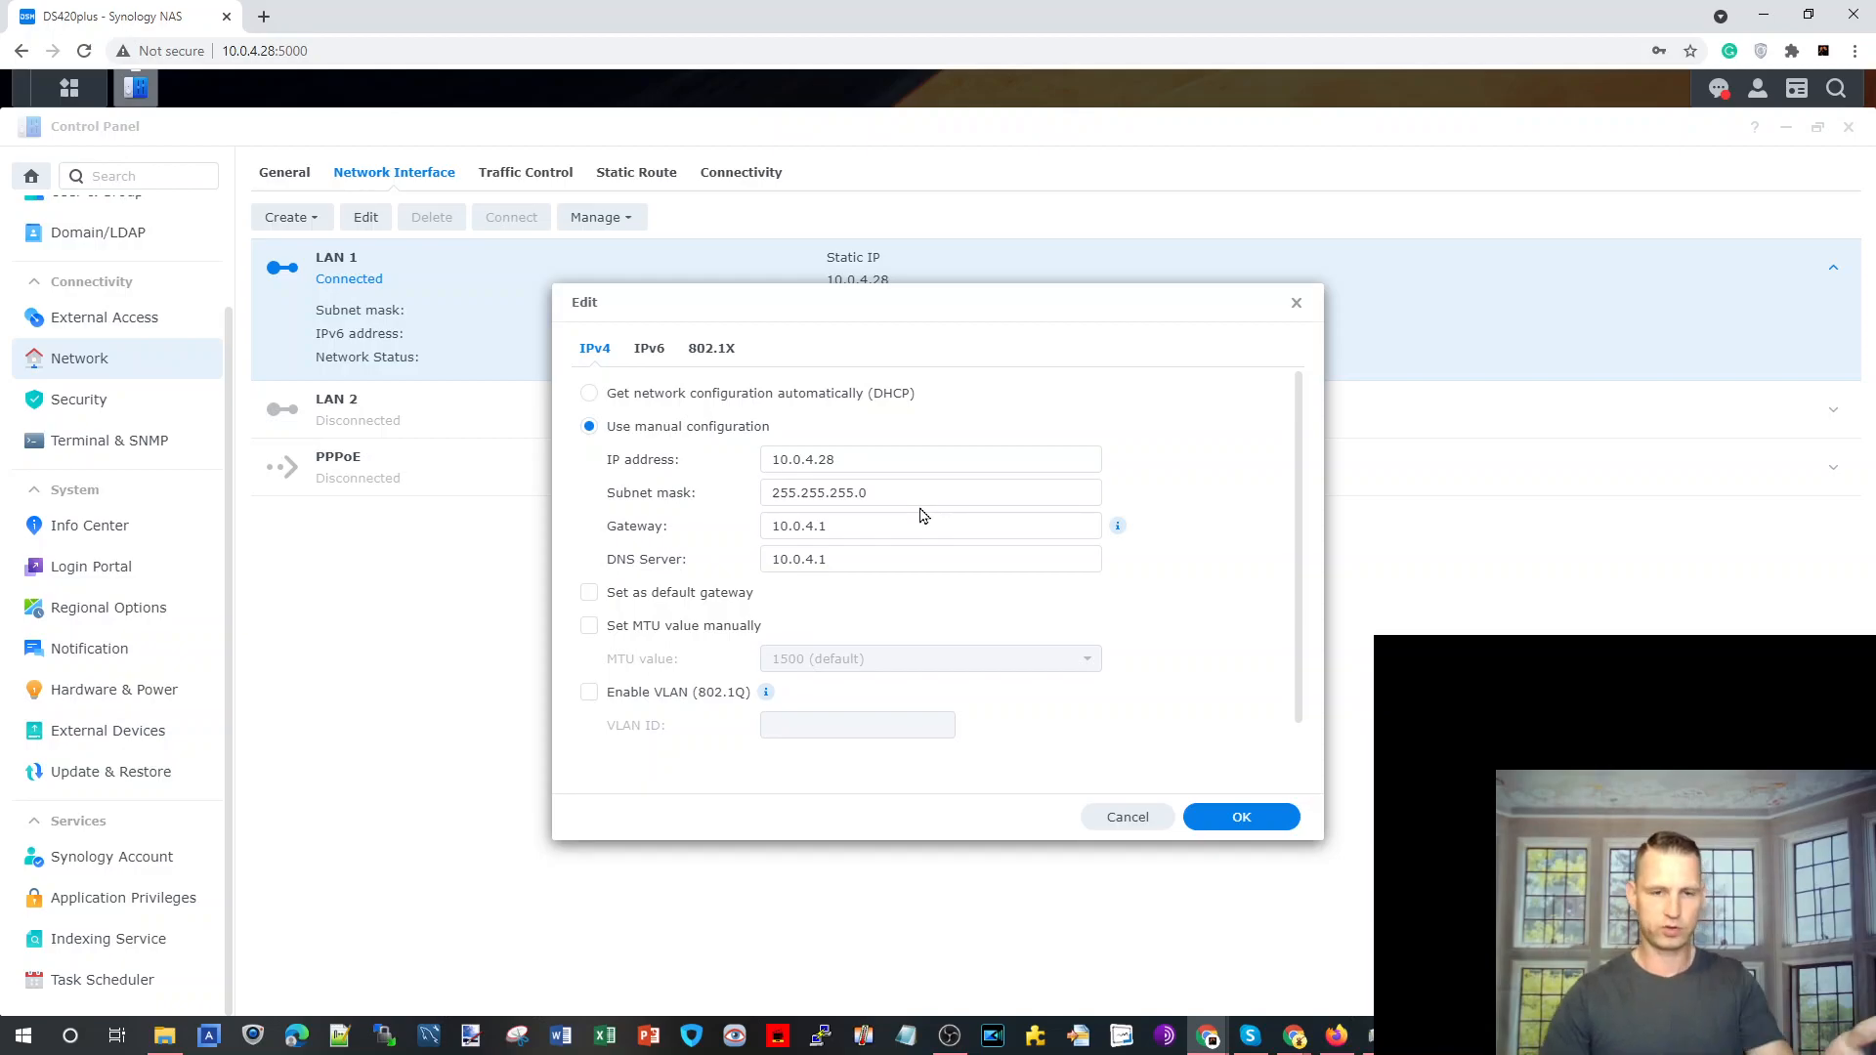
pyautogui.moveTo(991, 620)
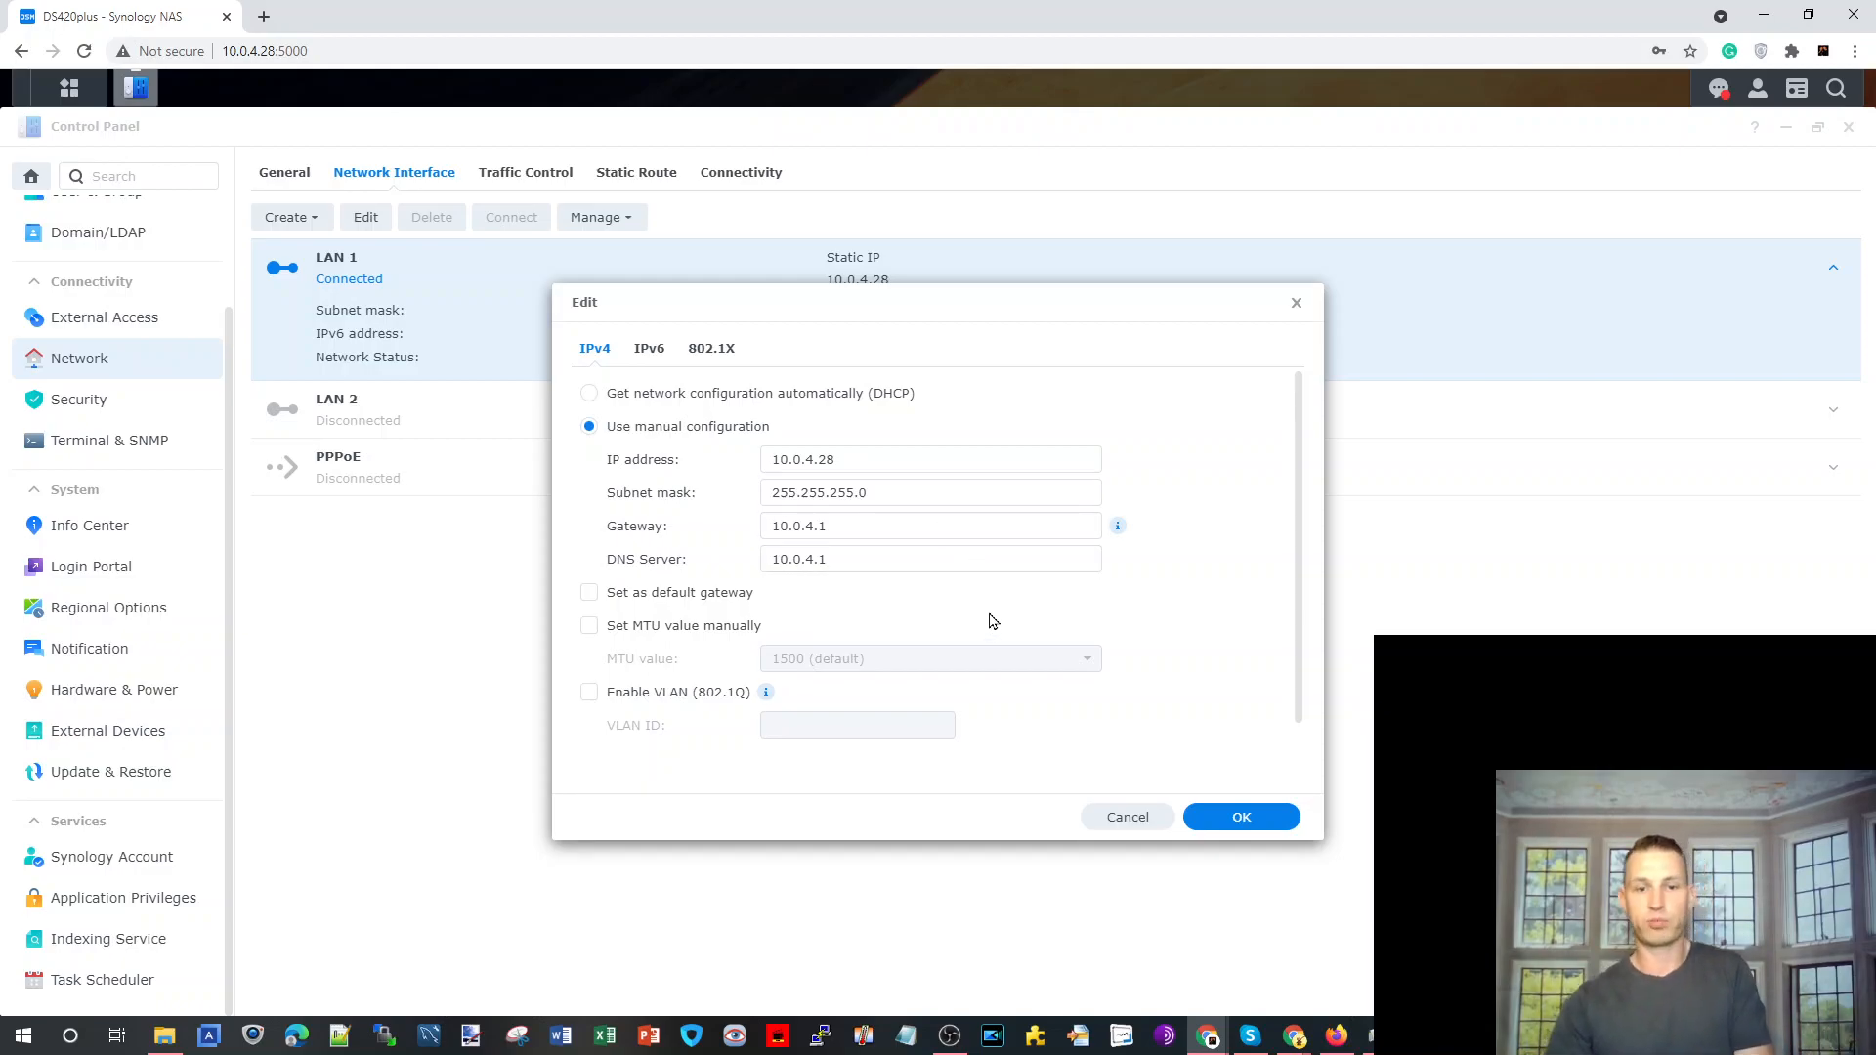
# Confirm LAN 1's manual settings and open the USB LAN adapter's properties.
pyautogui.click(1241, 816)
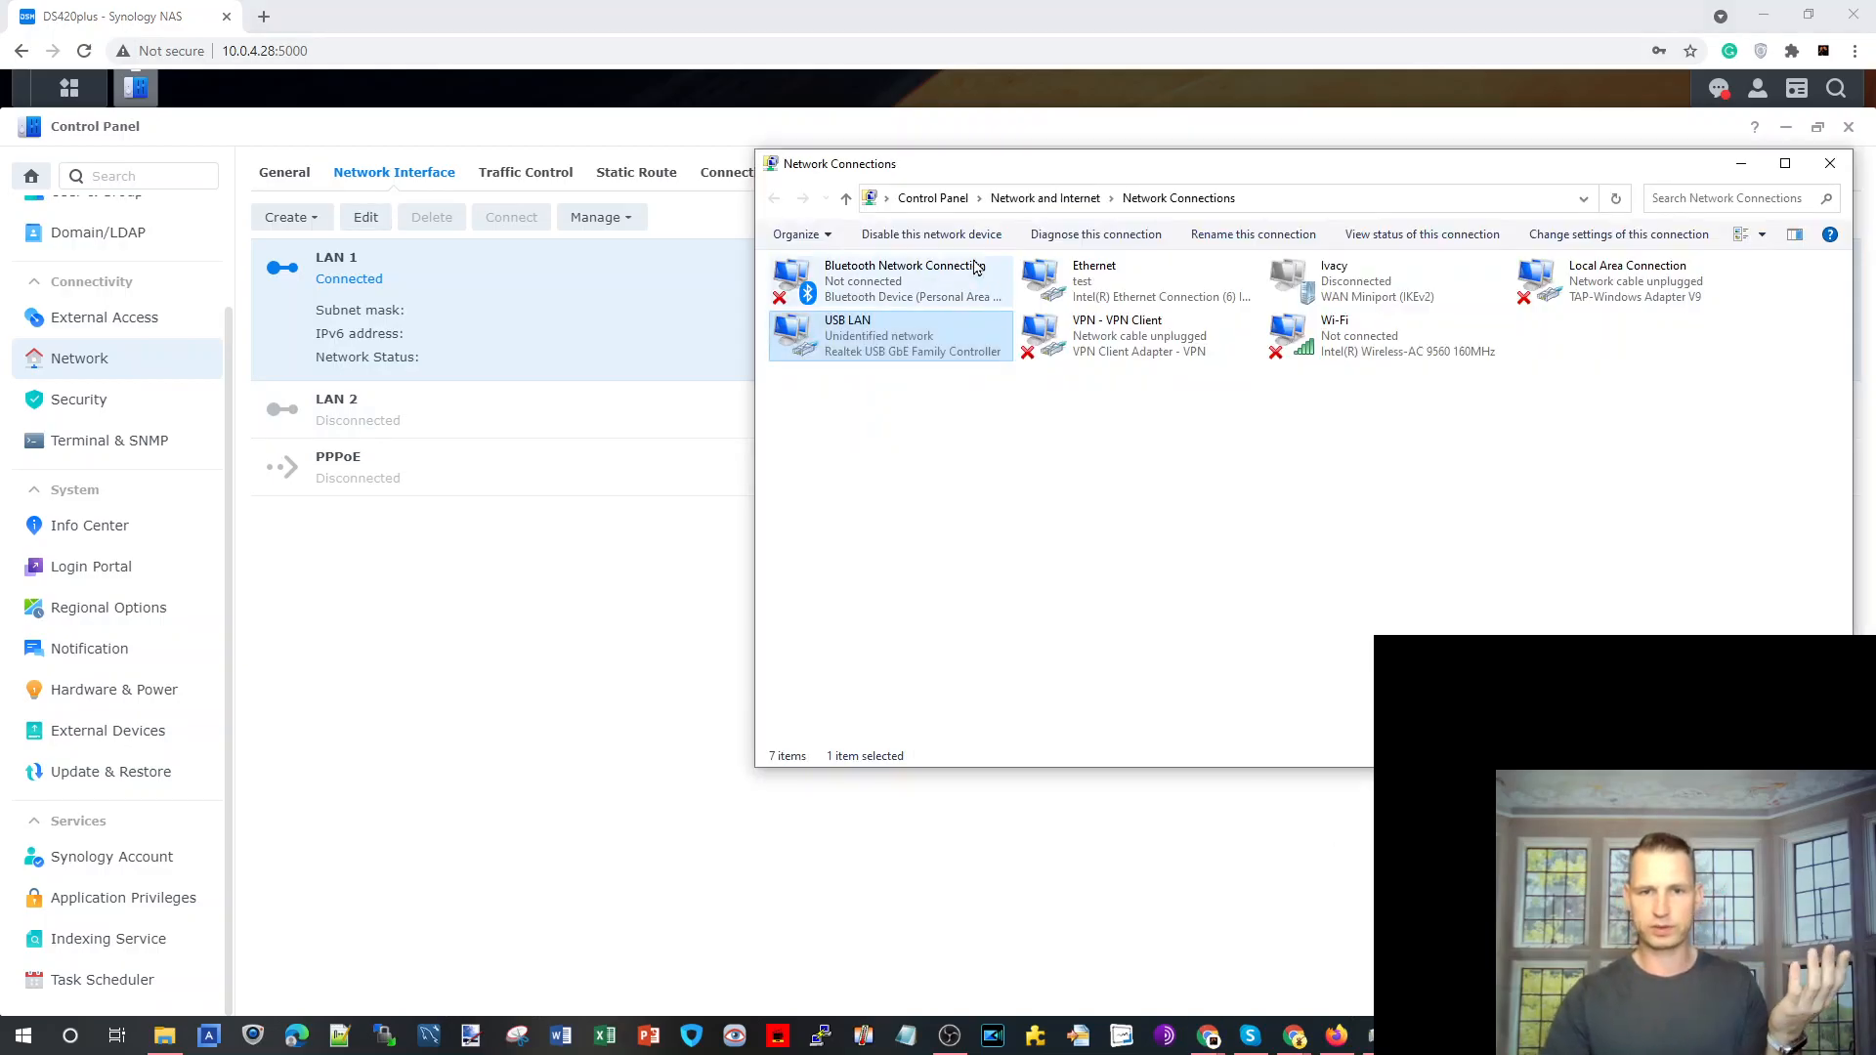
pyautogui.moveTo(849, 339)
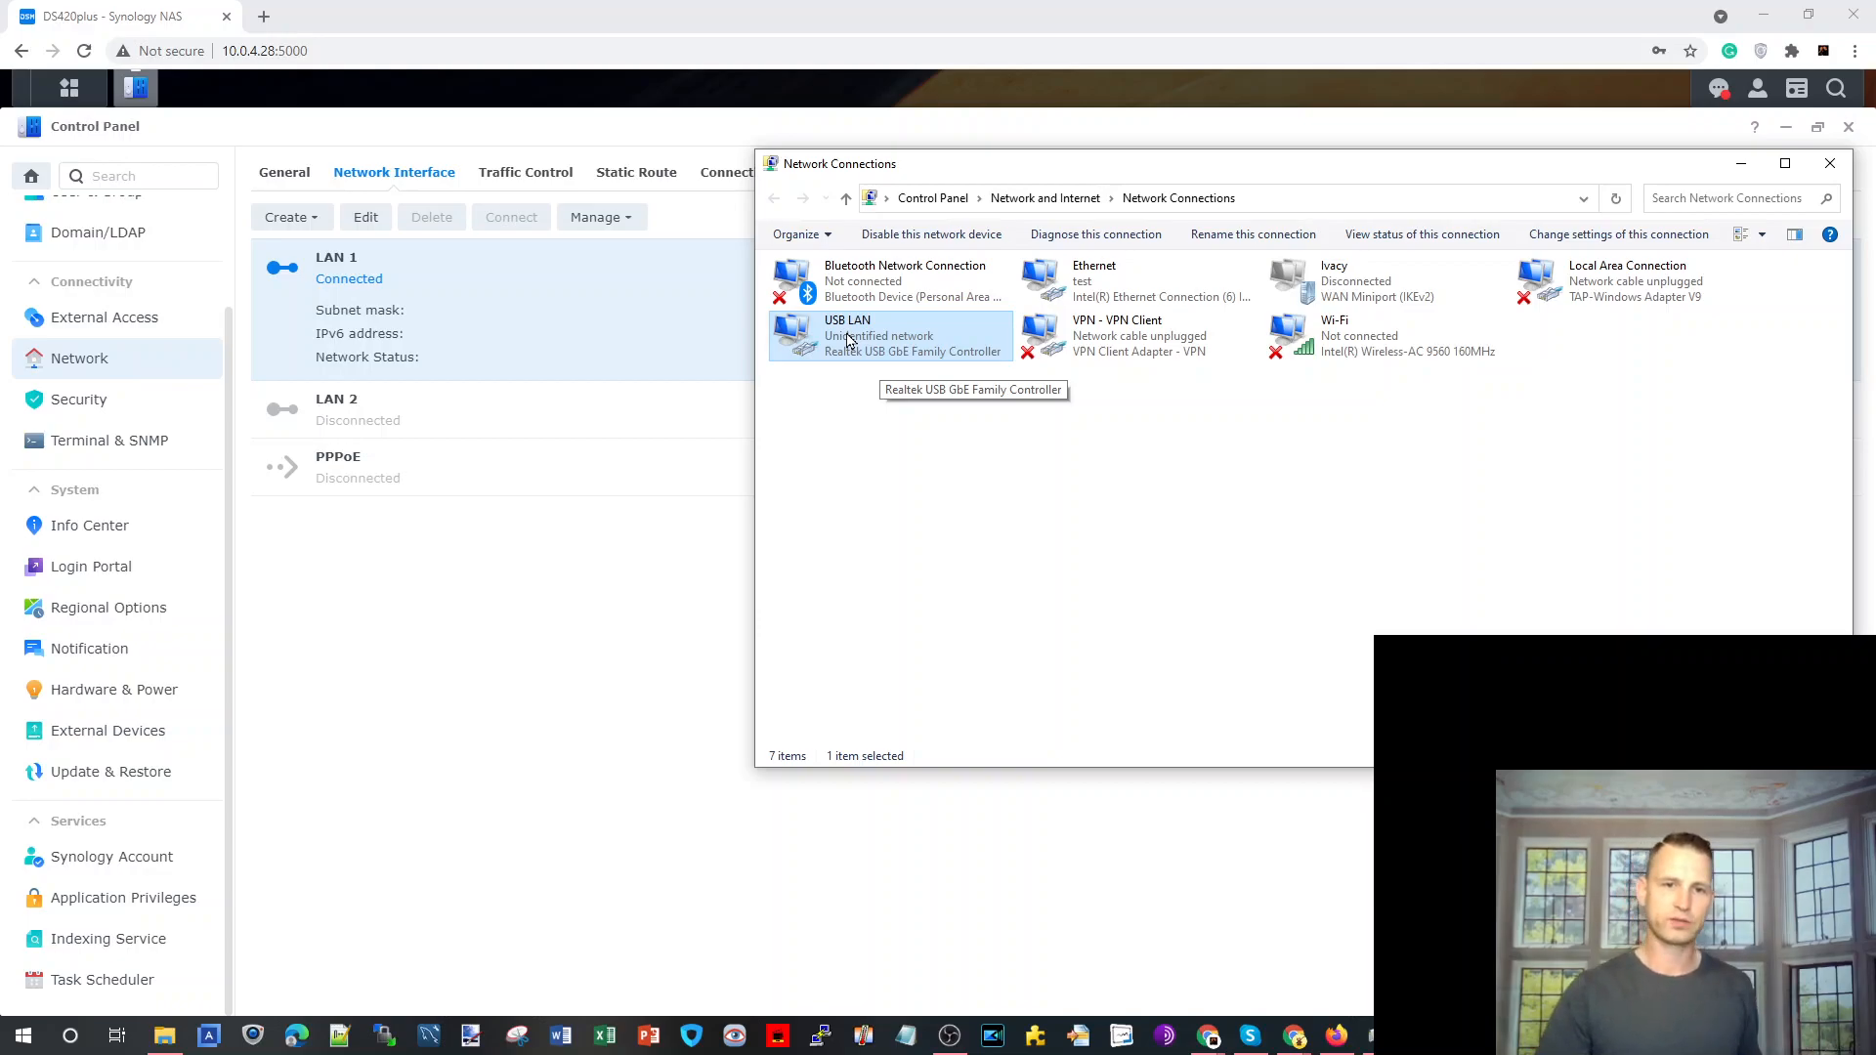
pyautogui.doubleClick(847, 336)
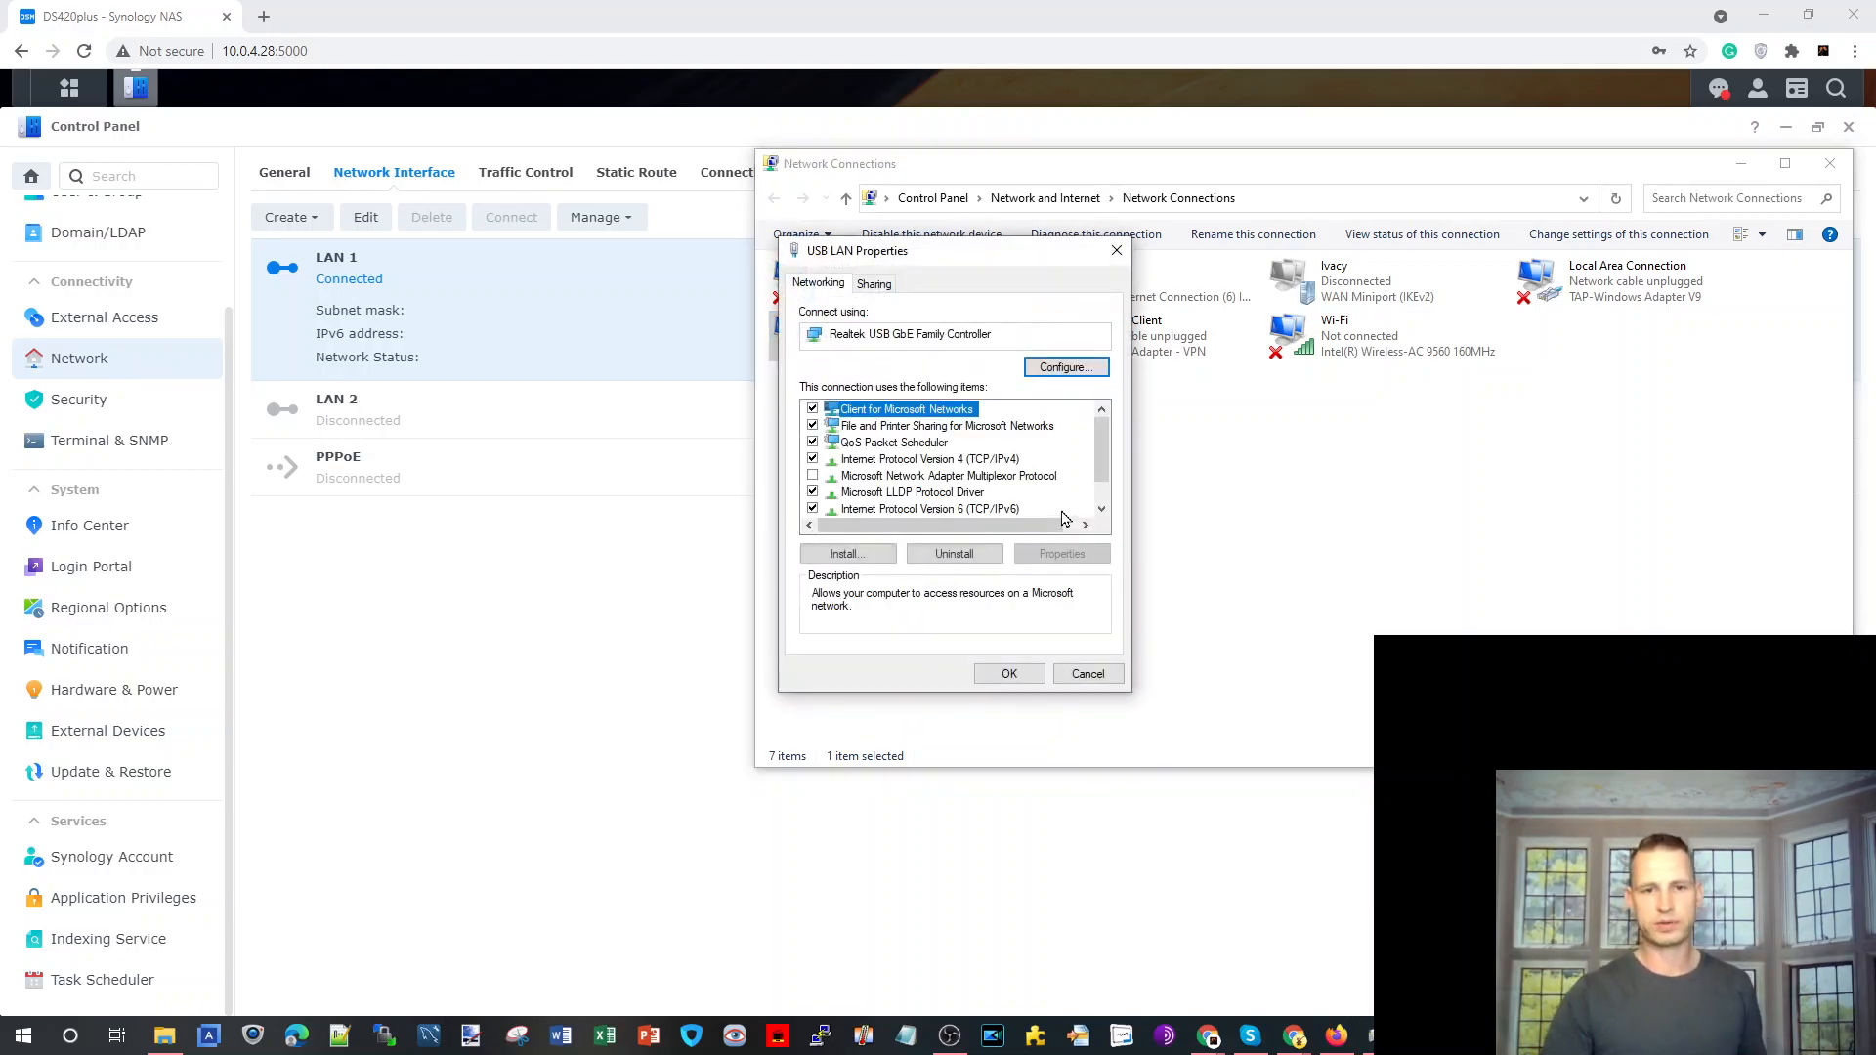
# Set the USB LAN adapter's IPv4 to 10.0.4.67, mask 255.255.255.0, gateway 10.0.4.1.
pyautogui.doubleClick(929, 458)
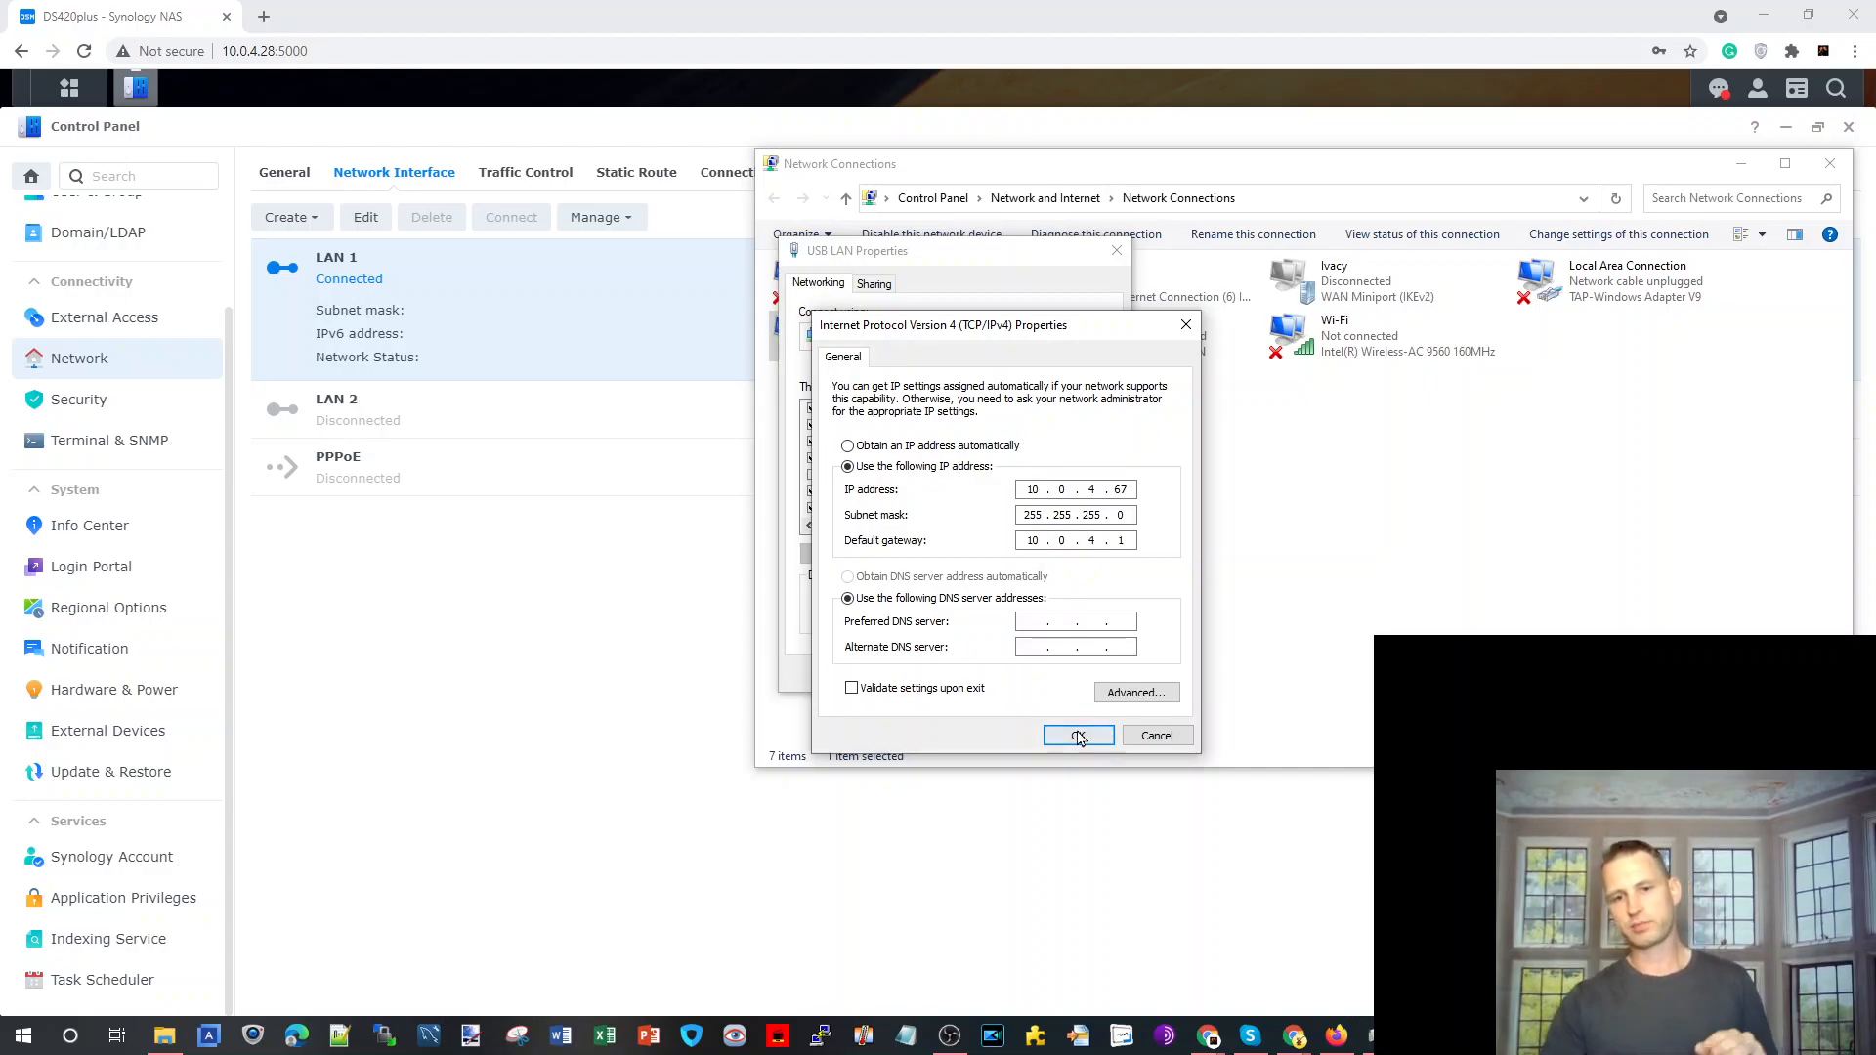
pyautogui.click(1077, 734)
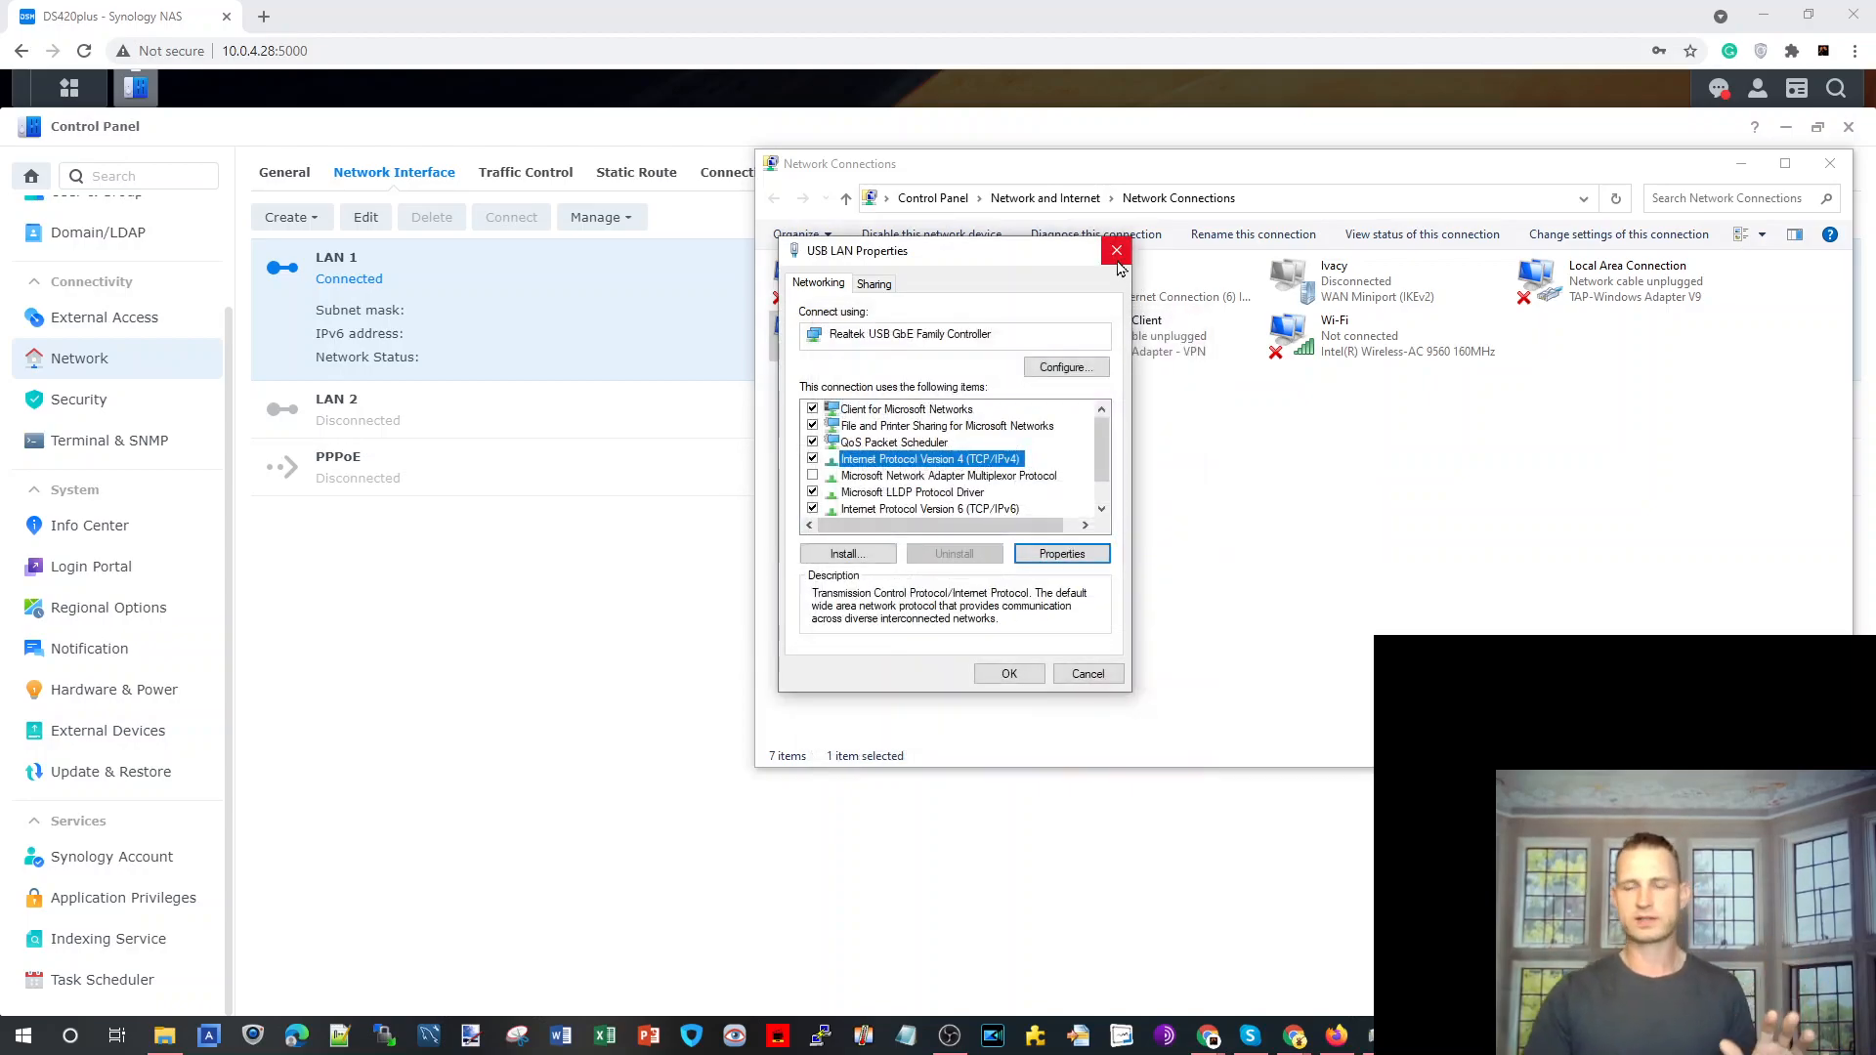
pyautogui.click(1115, 251)
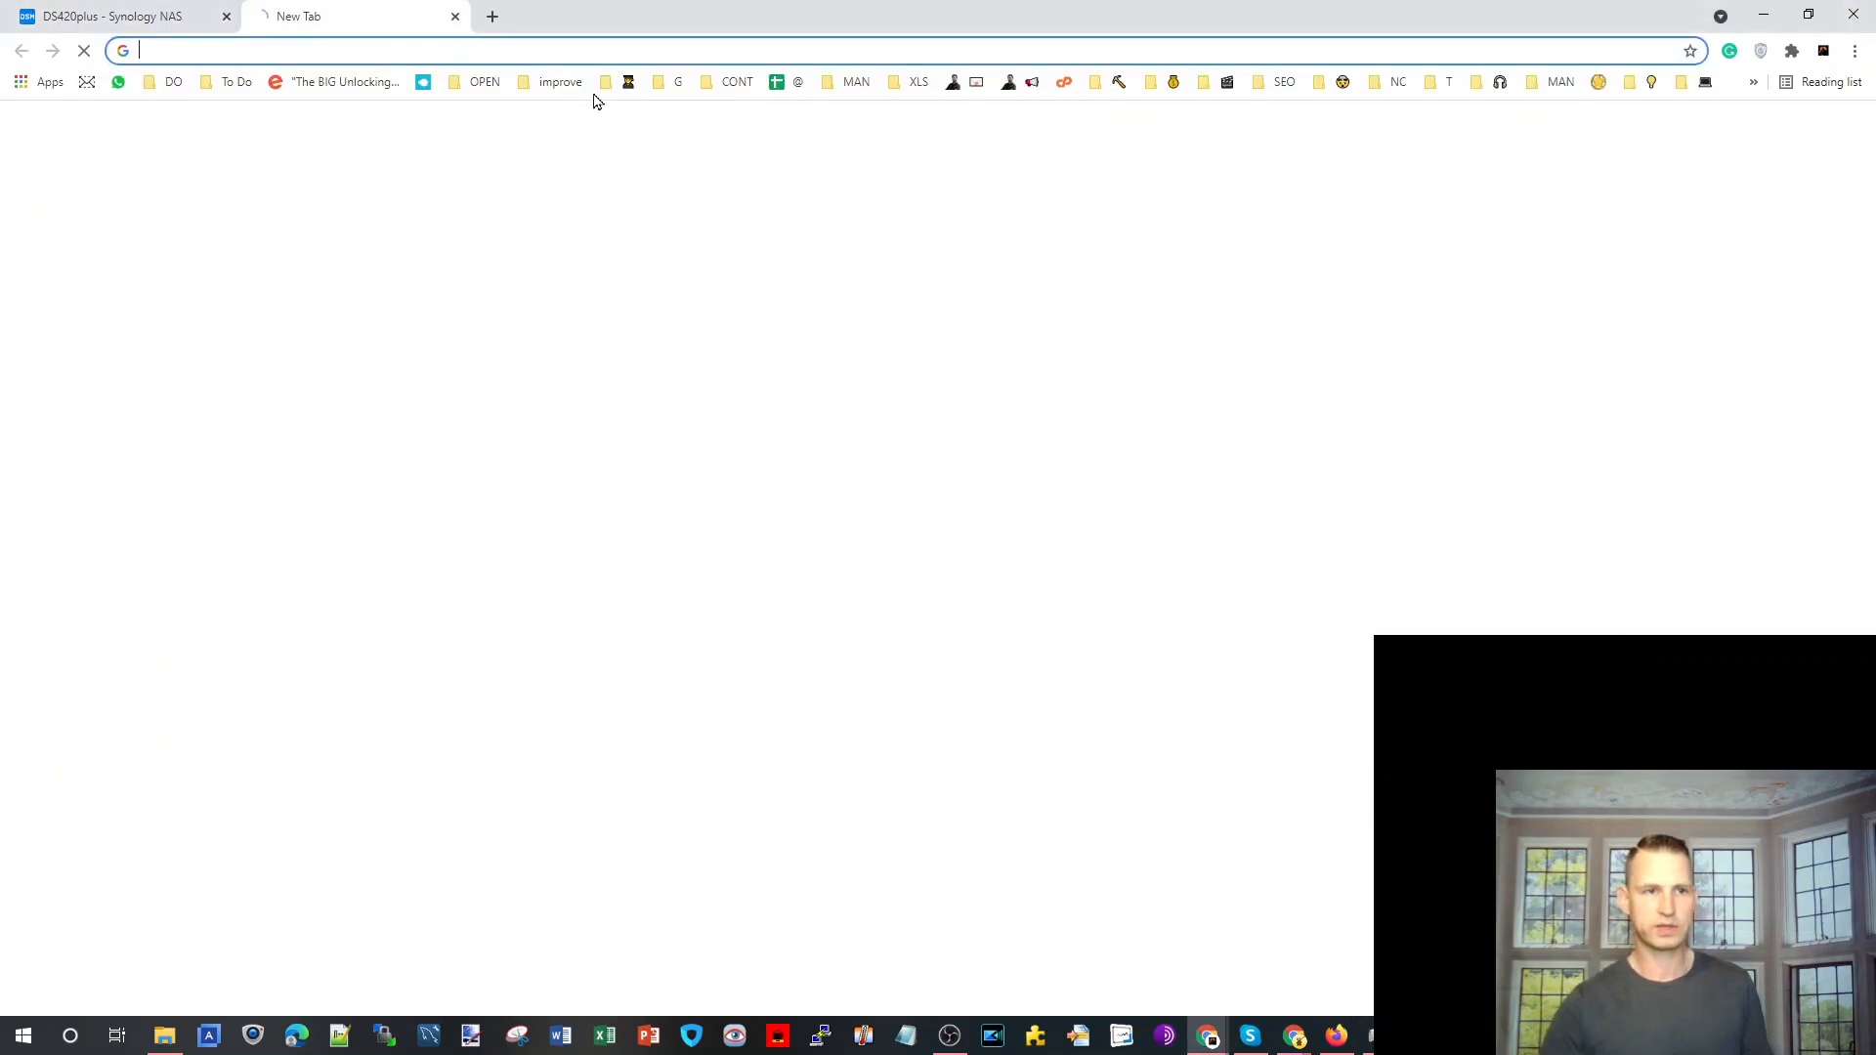
# Return to the DS420plus DSM tab showing LAN 1 connected at 10.0.4.28.
pyautogui.click(107, 16)
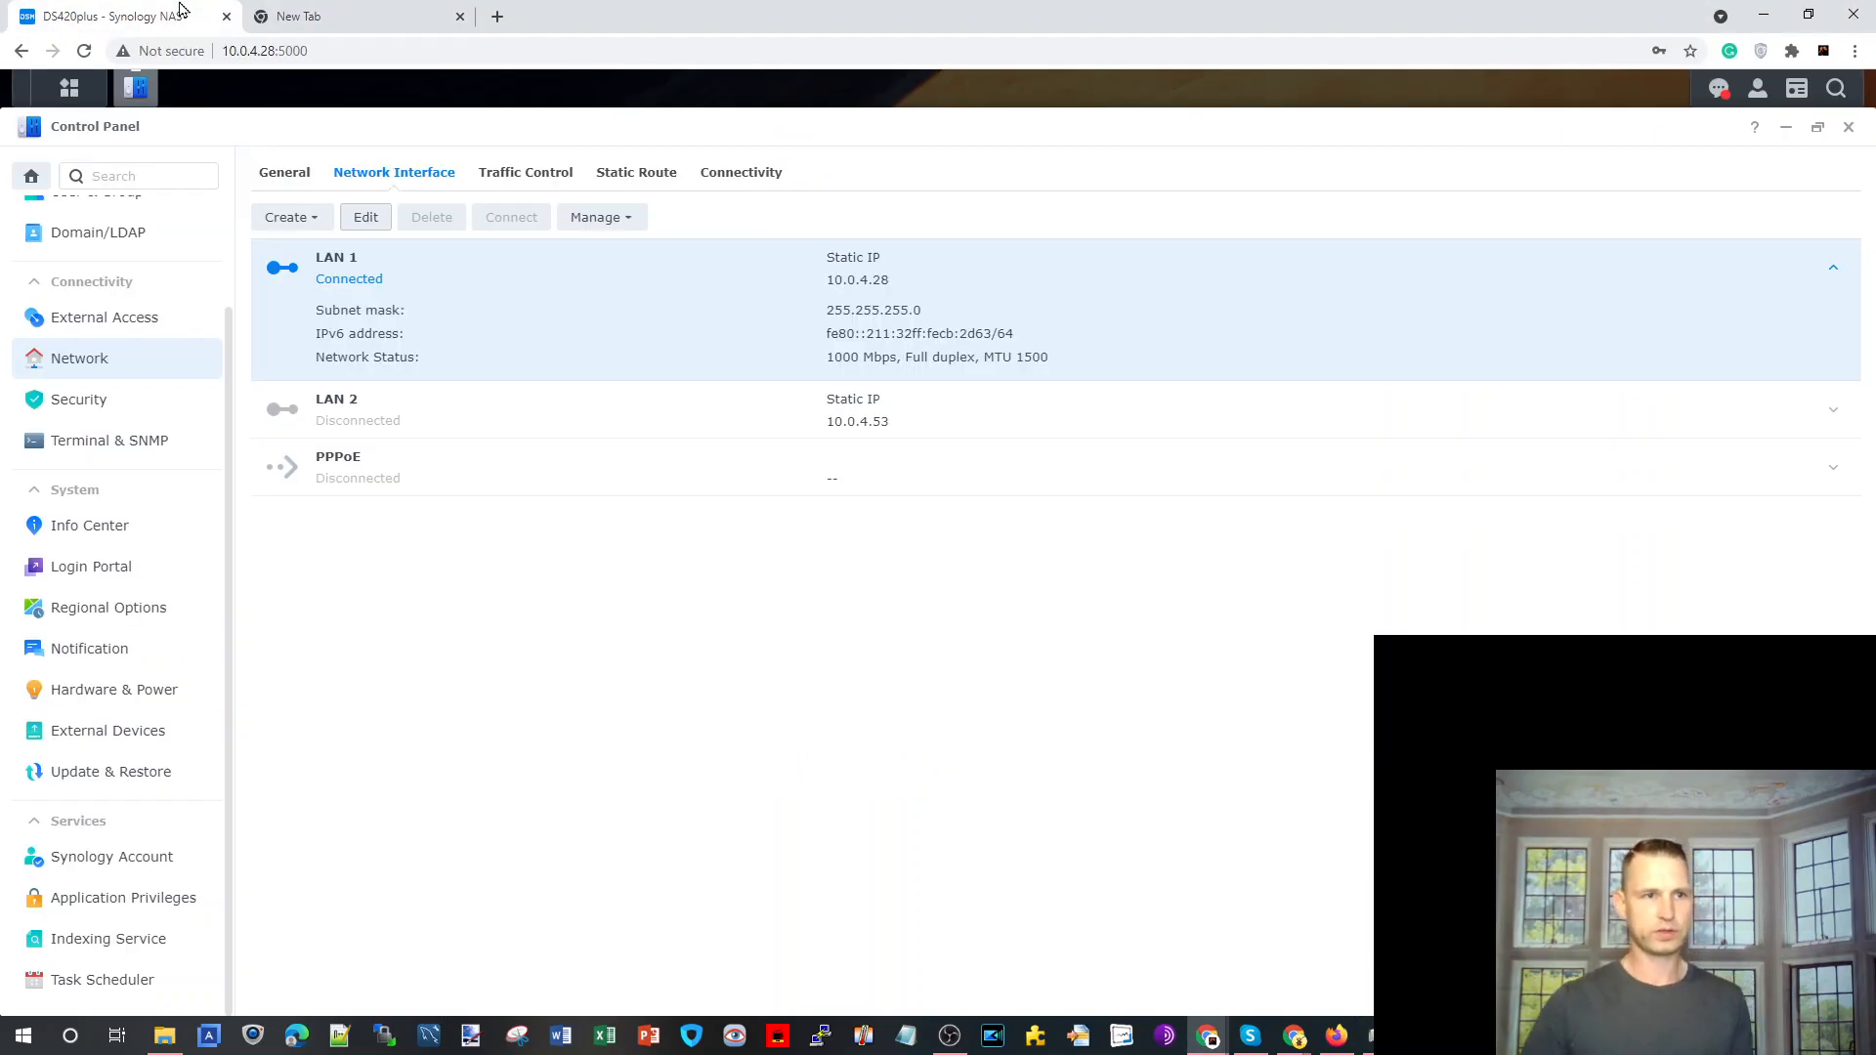